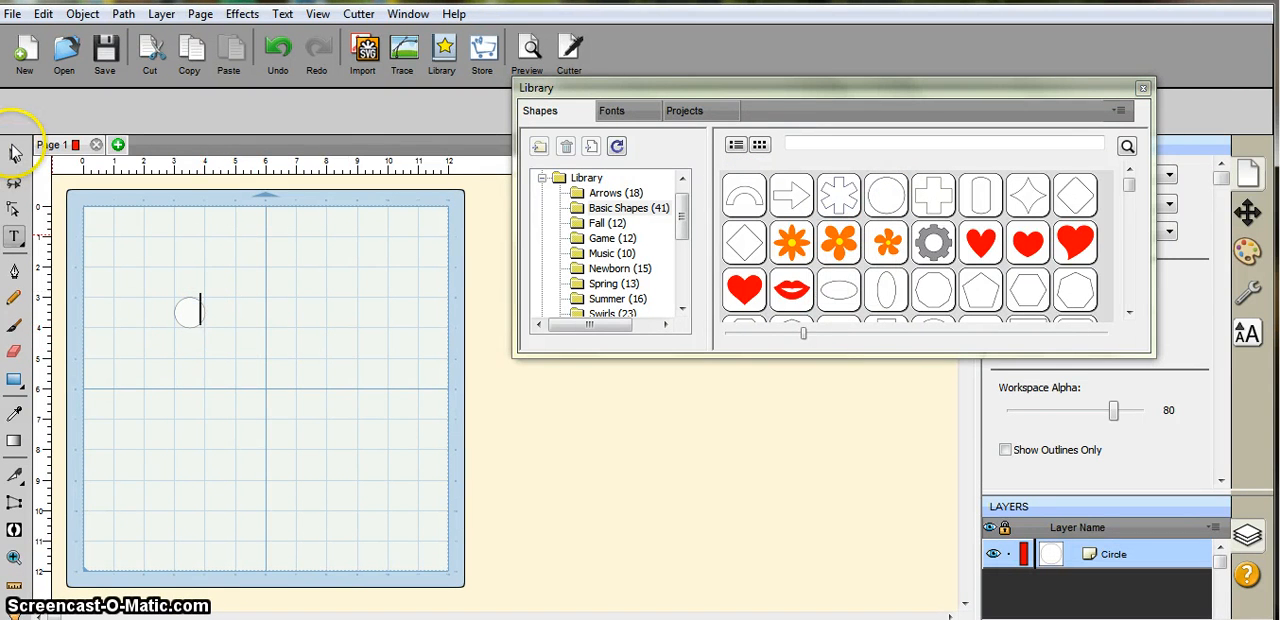
Step: Select the small circle and drag its handles until it nearly fills the mat
{"action": "left_click", "coordinate": [16, 156]}
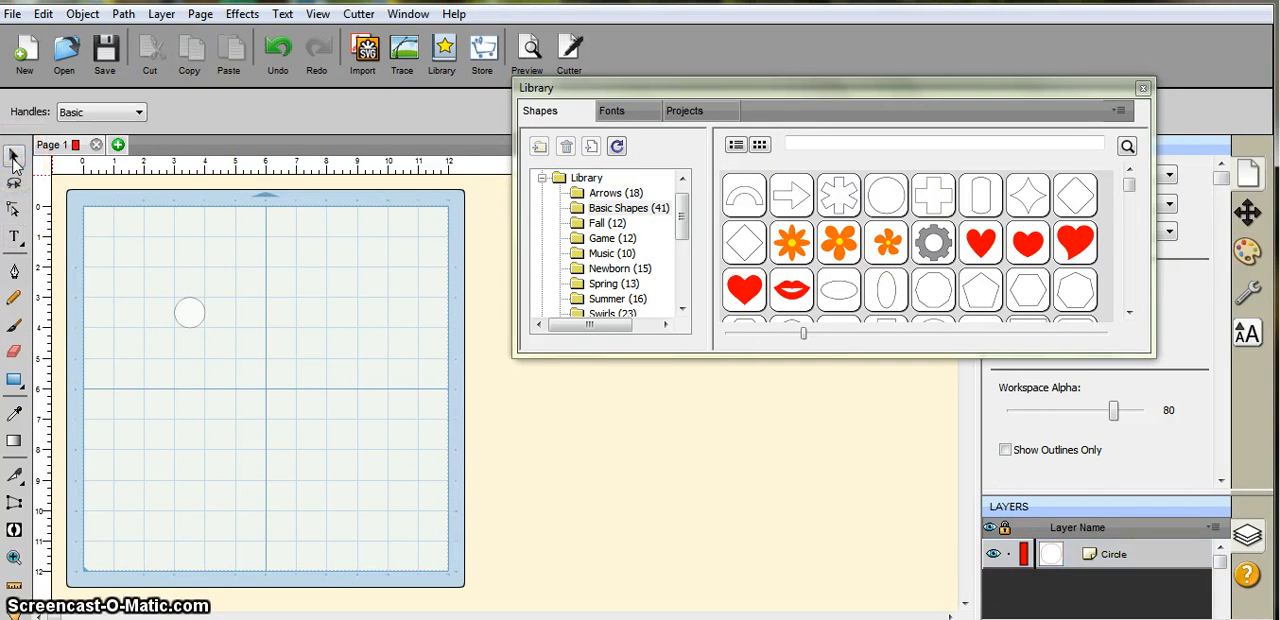
{"action": "left_click", "coordinate": [190, 312]}
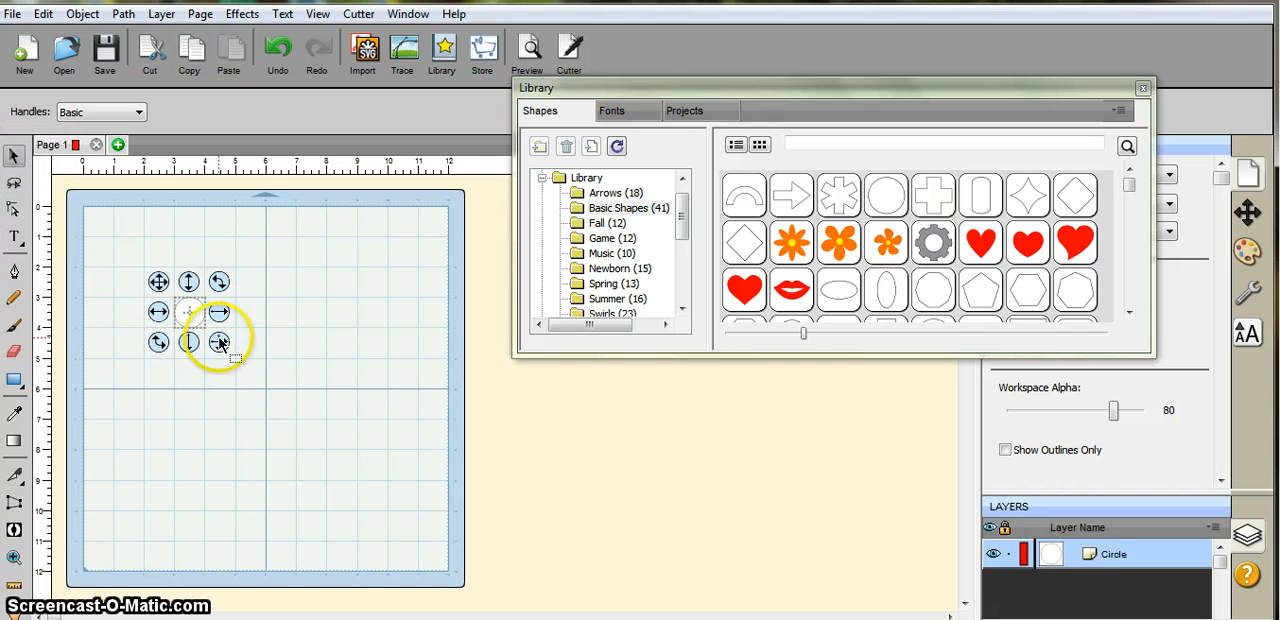
{"action": "left_click_drag", "start_coordinate": [220, 340], "coordinate": [444, 552]}
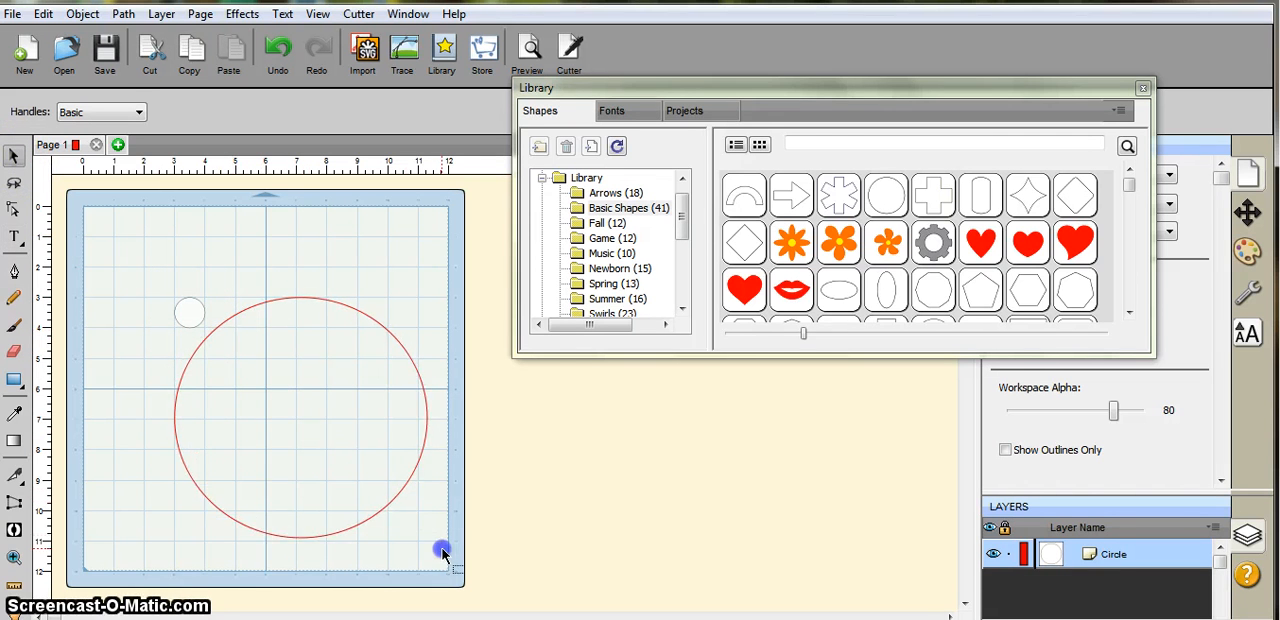
{"action": "left_click", "coordinate": [444, 552]}
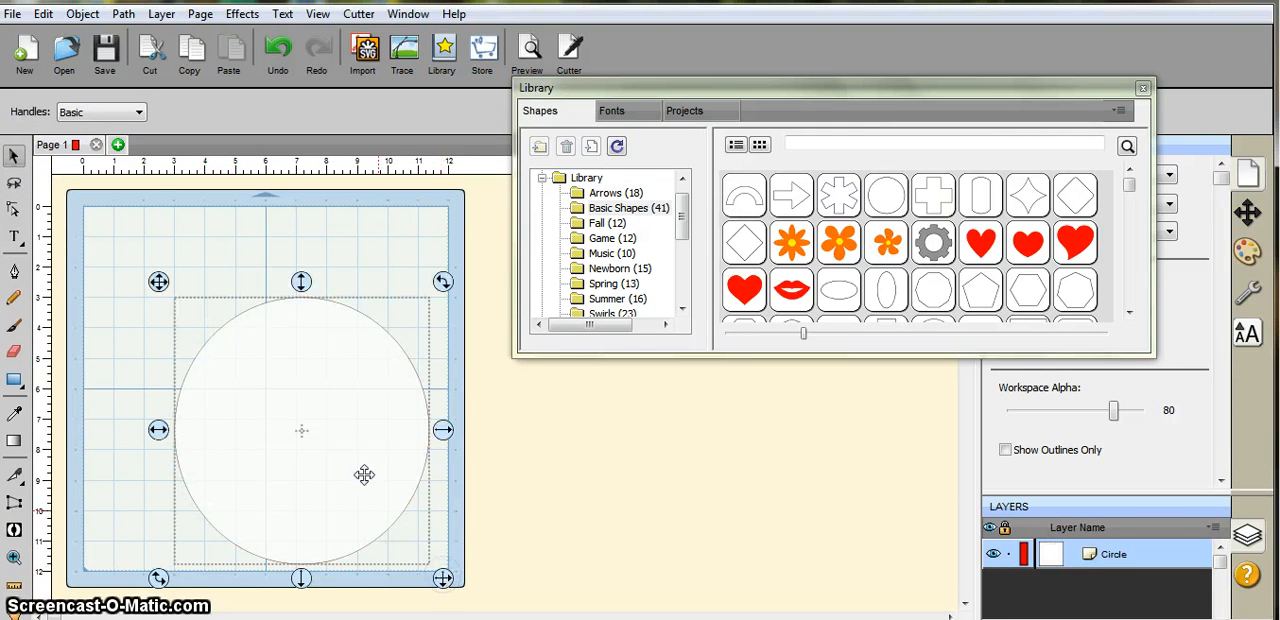
{"action": "left_click_drag", "start_coordinate": [302, 430], "coordinate": [262, 348]}
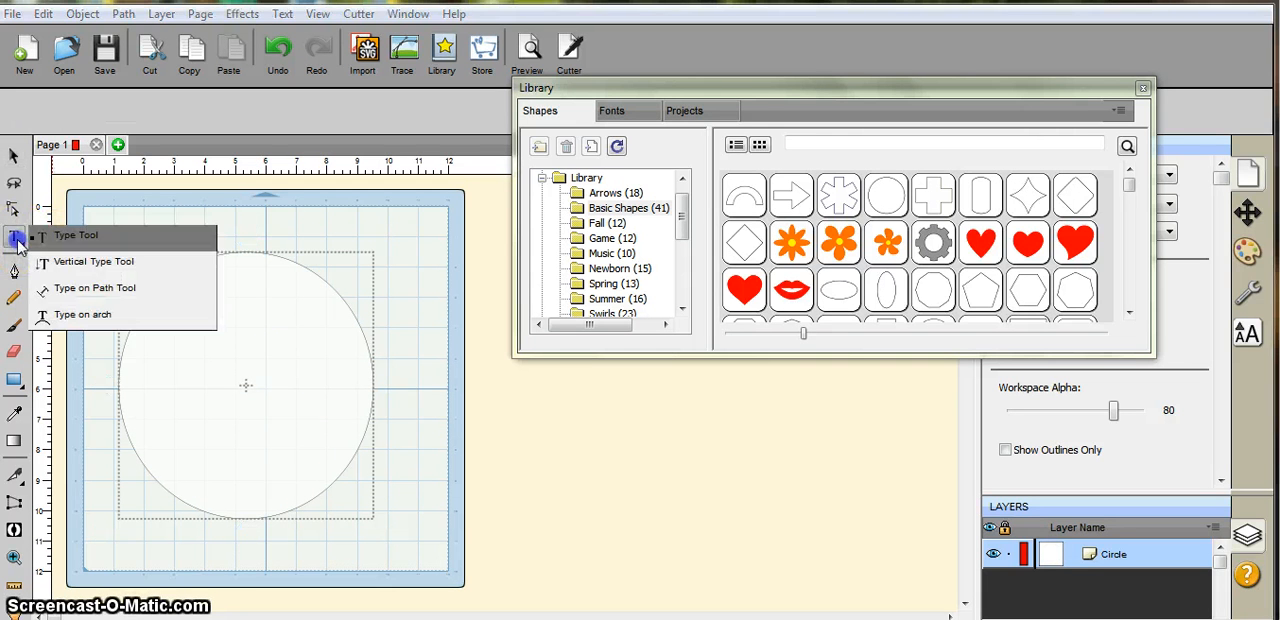
{"action": "mouse_move", "coordinate": [94, 288]}
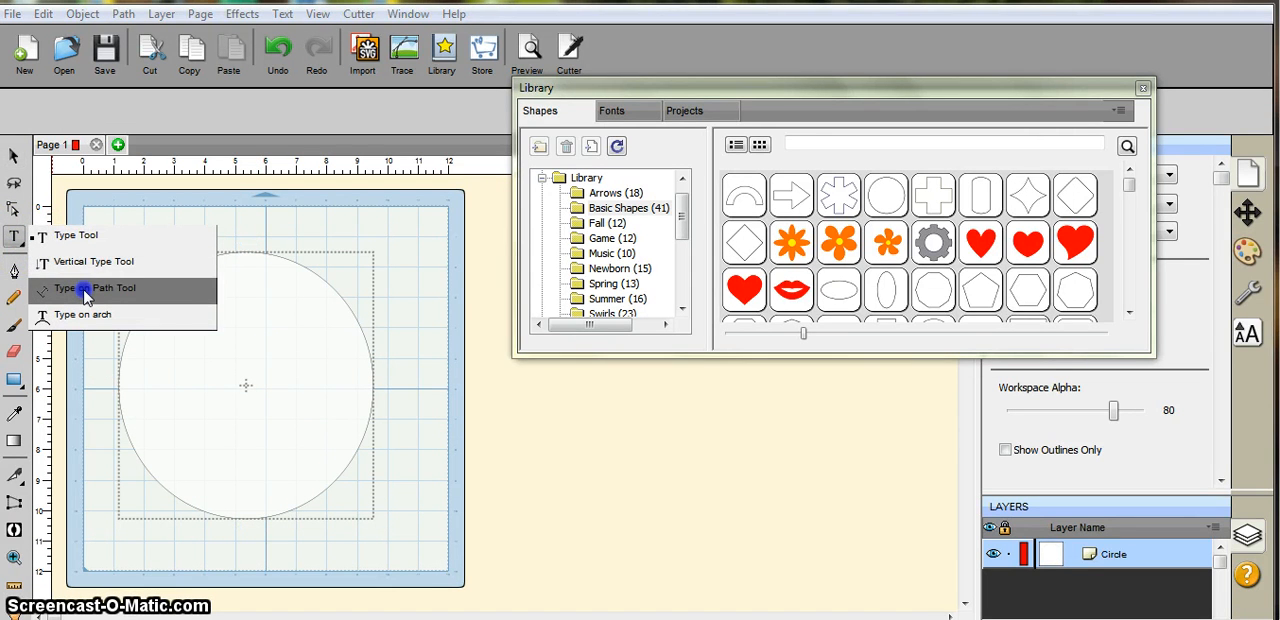
Step: Switch to the Type on Path tool for curved text on the circle
{"action": "left_click", "coordinate": [114, 288]}
{"action": "type", "text": "HAPPY BIRTHDAY"}
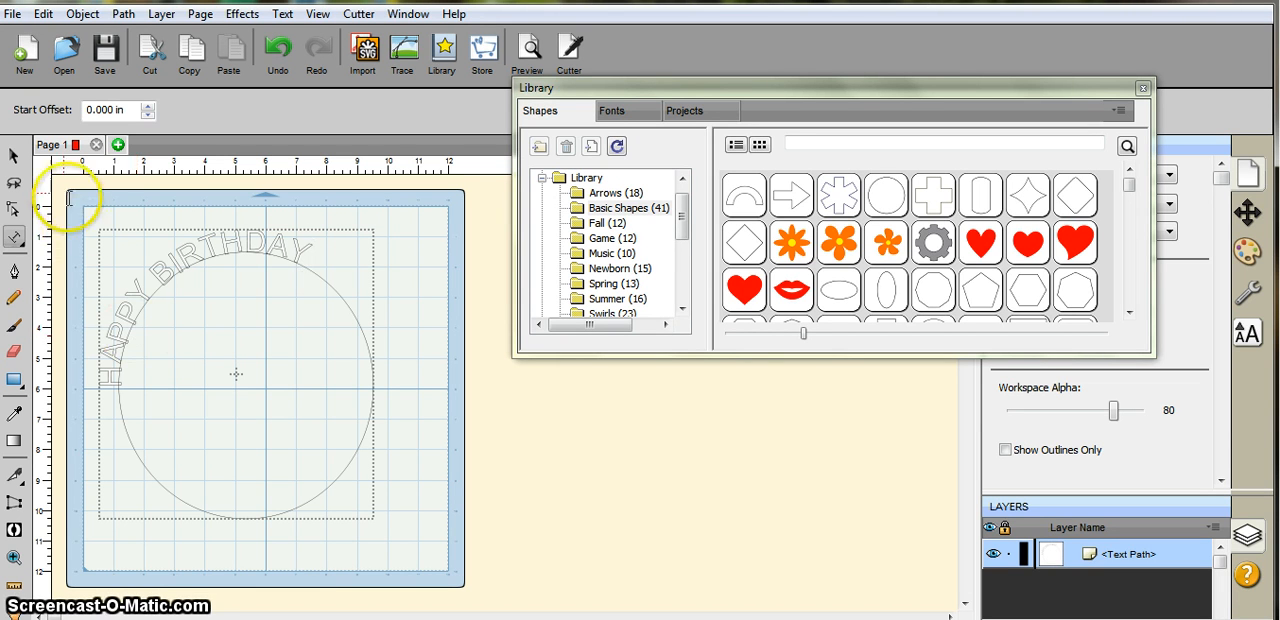
{"action": "left_click", "coordinate": [16, 160]}
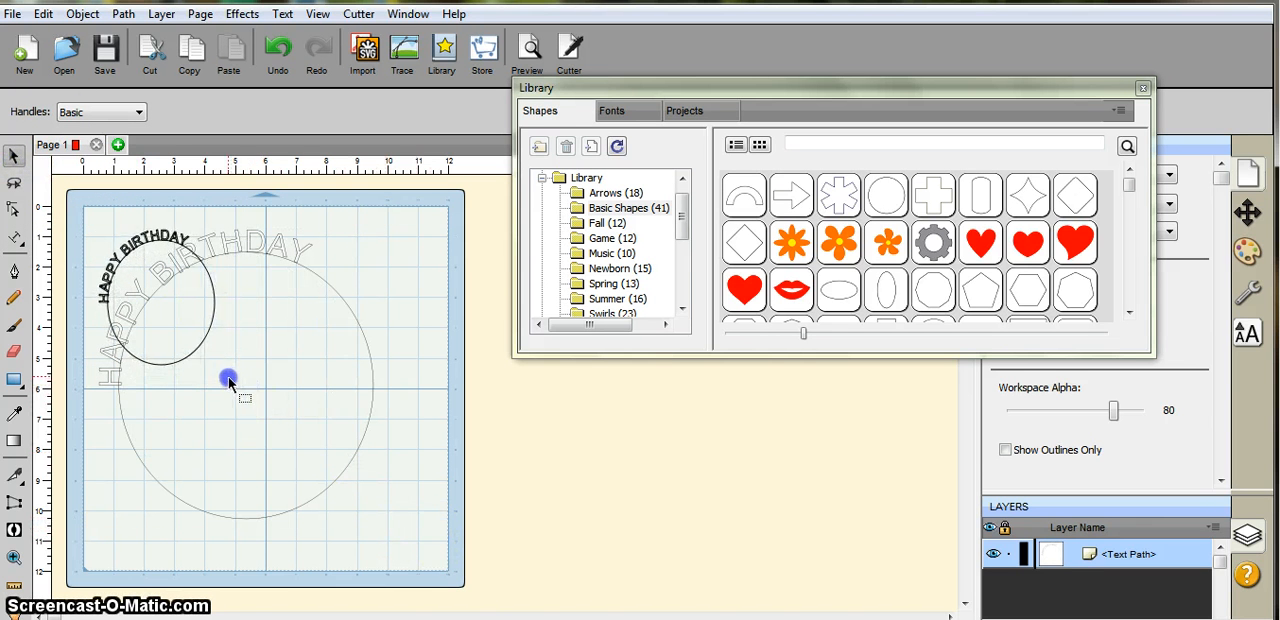
{"action": "left_click_drag", "start_coordinate": [230, 380], "coordinate": [444, 584]}
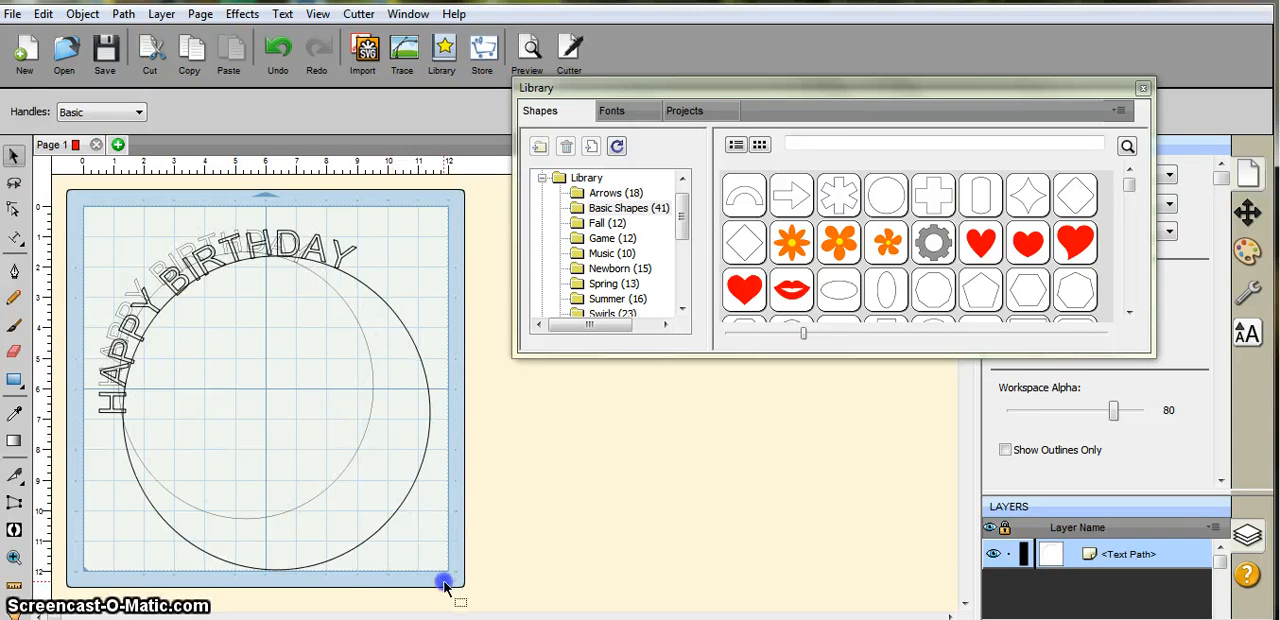
{"action": "left_click_drag", "start_coordinate": [444, 584], "coordinate": [372, 548]}
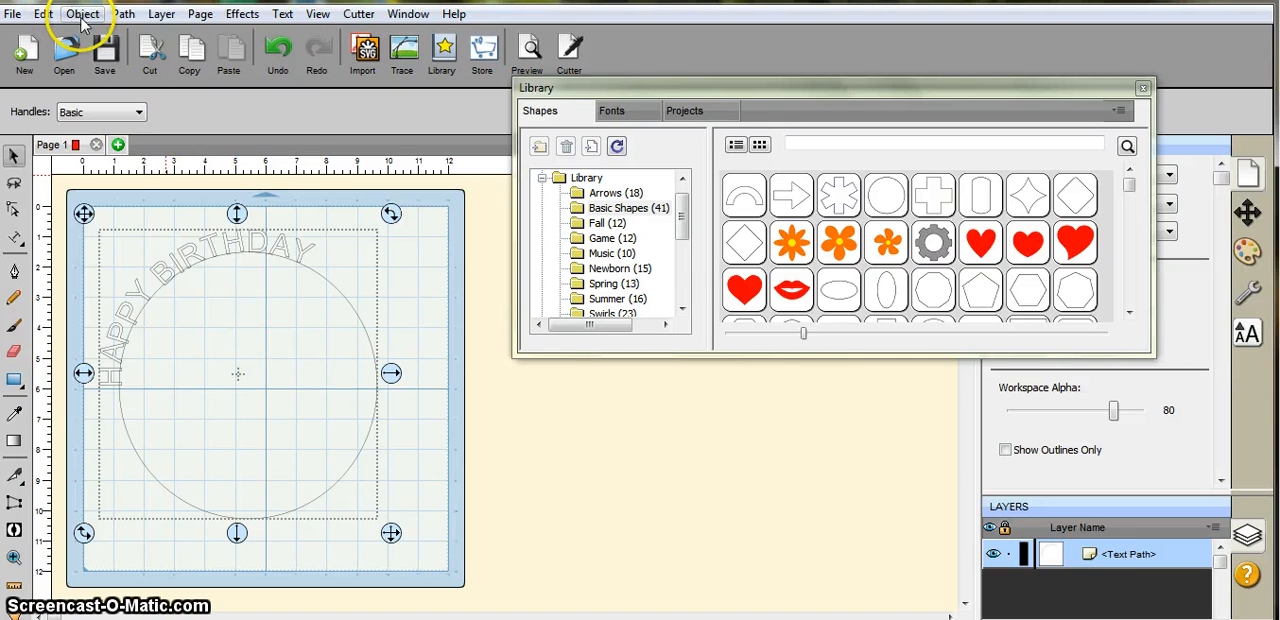
Step: Break the curved HAPPY BIRTHDAY text apart from the circle and group the letters
{"action": "left_click", "coordinate": [82, 14]}
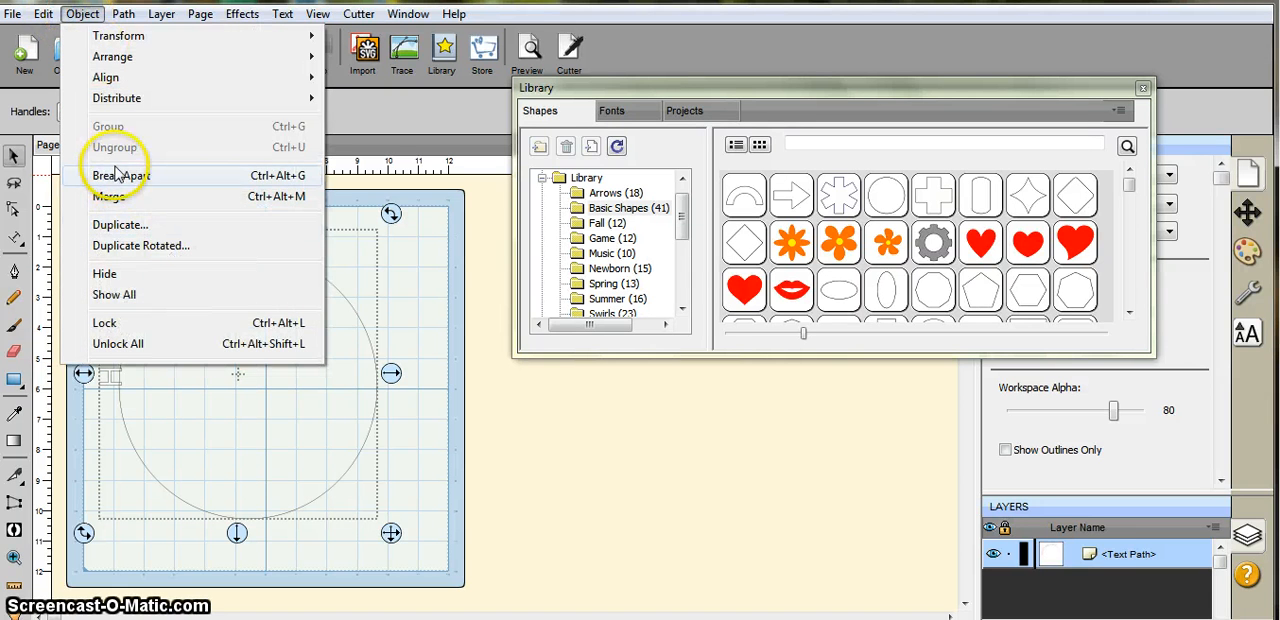
{"action": "left_click", "coordinate": [120, 176]}
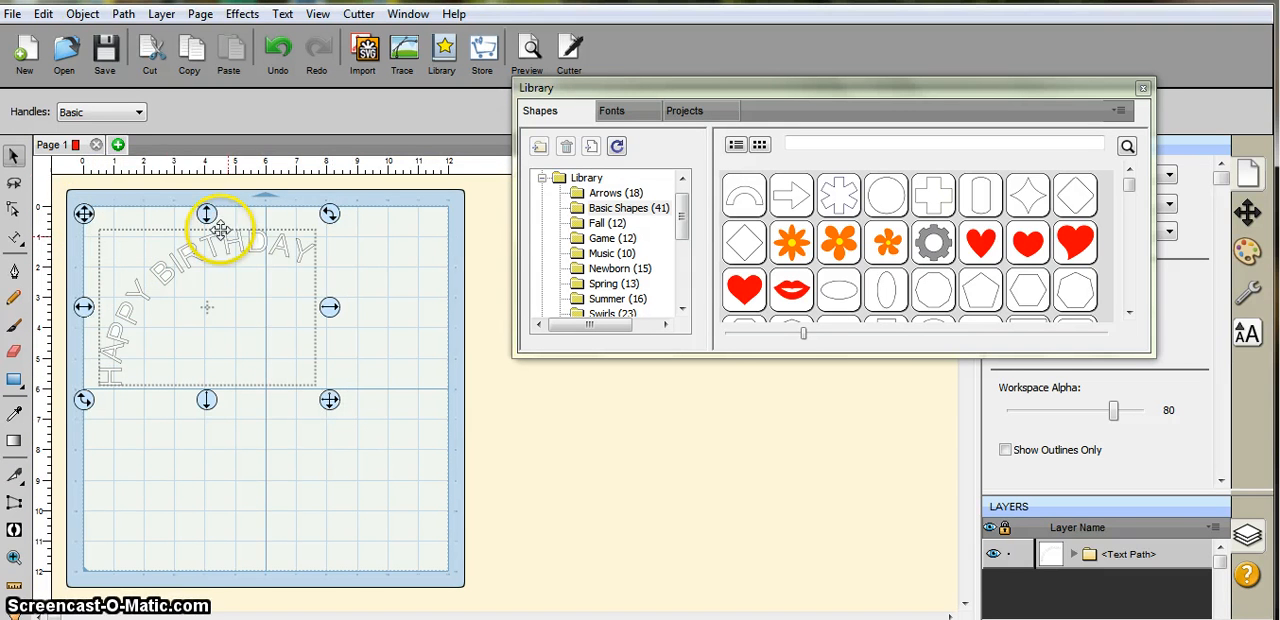
{"action": "left_click", "coordinate": [82, 14]}
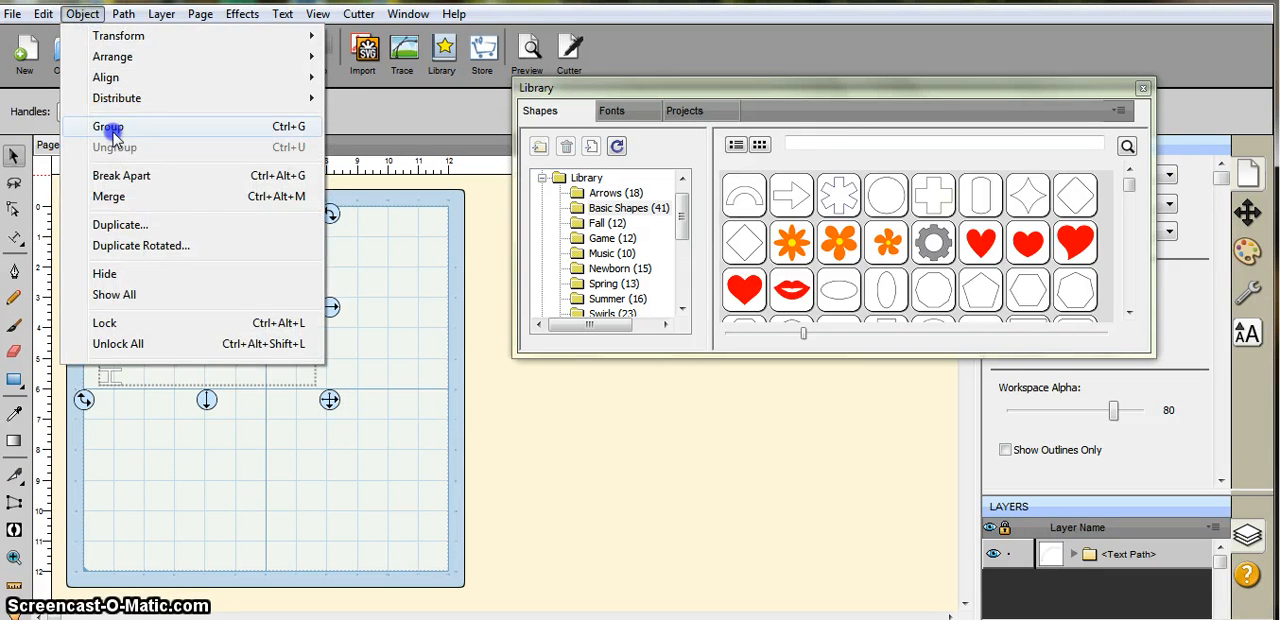
{"action": "left_click", "coordinate": [108, 126]}
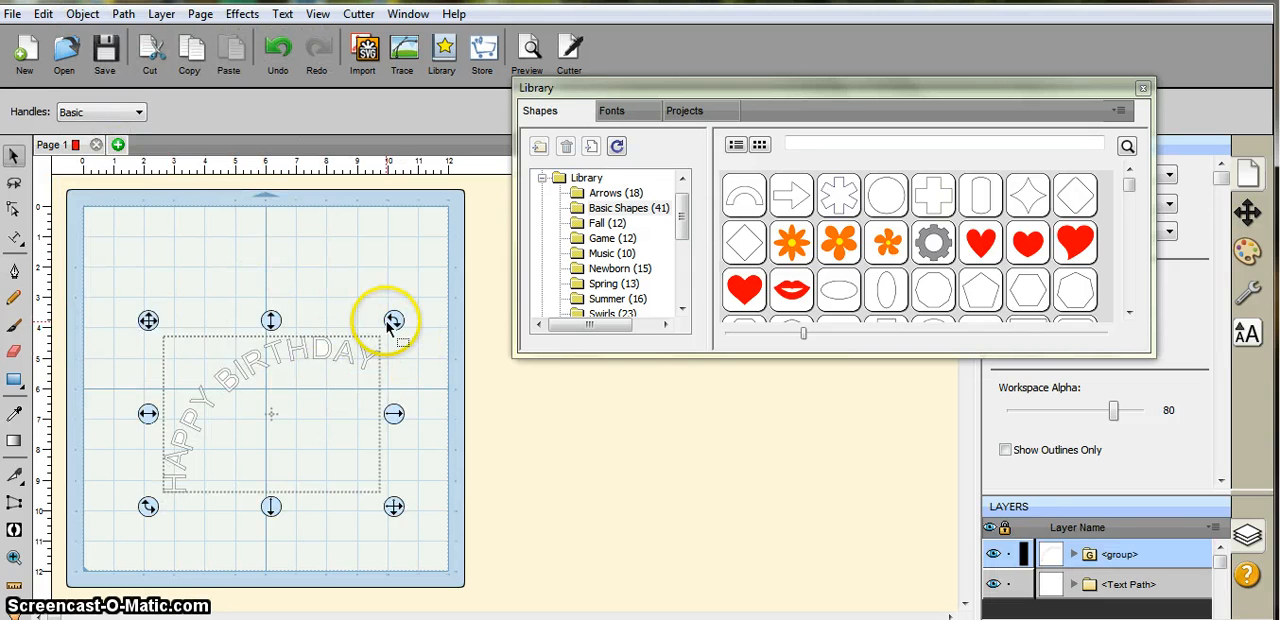
Step: Move the grouped curved letters to the top centre of the mat
{"action": "left_click_drag", "start_coordinate": [390, 320], "coordinate": [380, 400]}
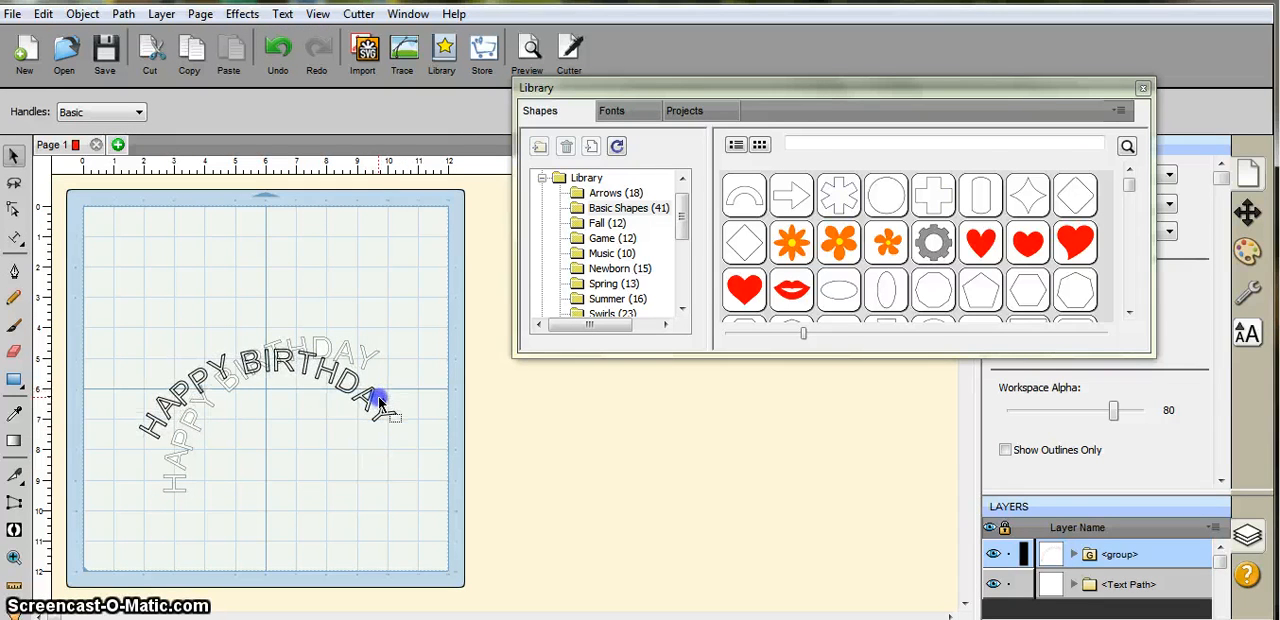
{"action": "left_click", "coordinate": [380, 398]}
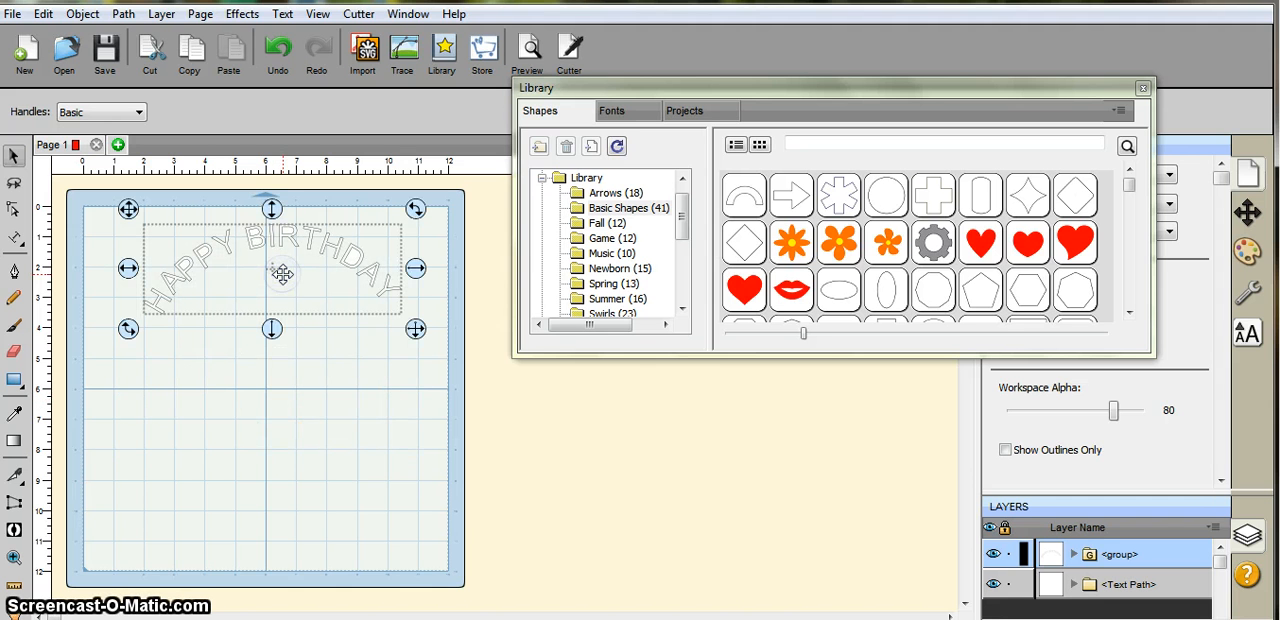
Step: Delete the curved text group, add a Library circle, and choose Type on Arch
{"action": "right_click", "coordinate": [284, 276]}
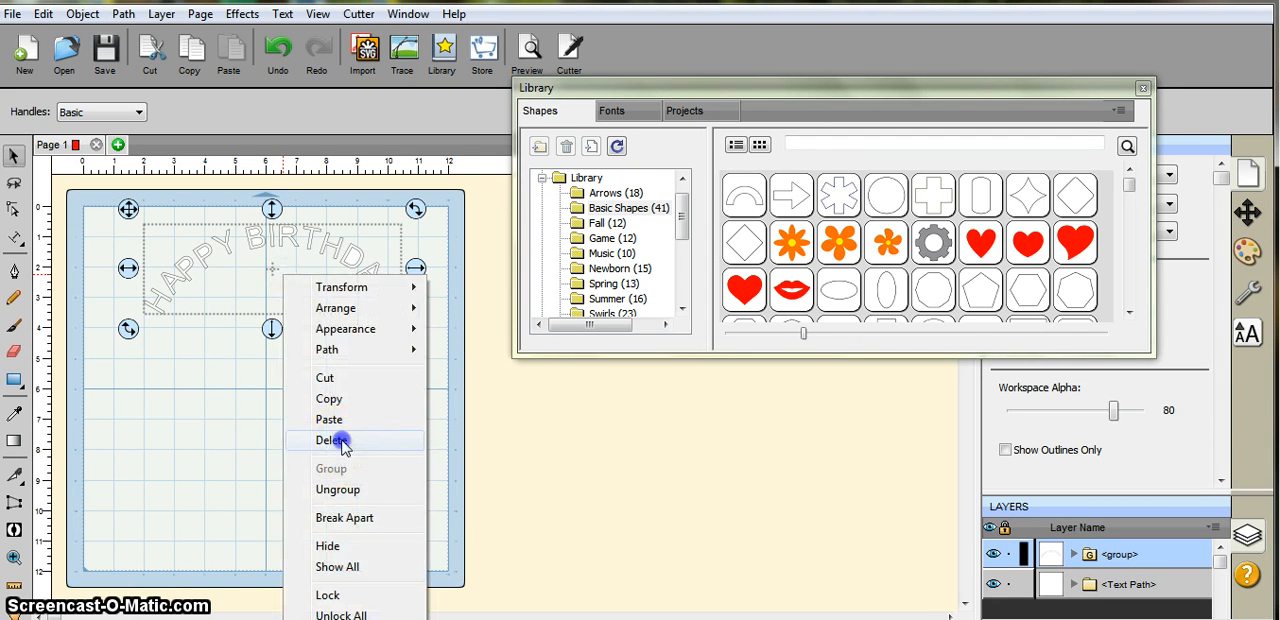
{"action": "left_click", "coordinate": [332, 440]}
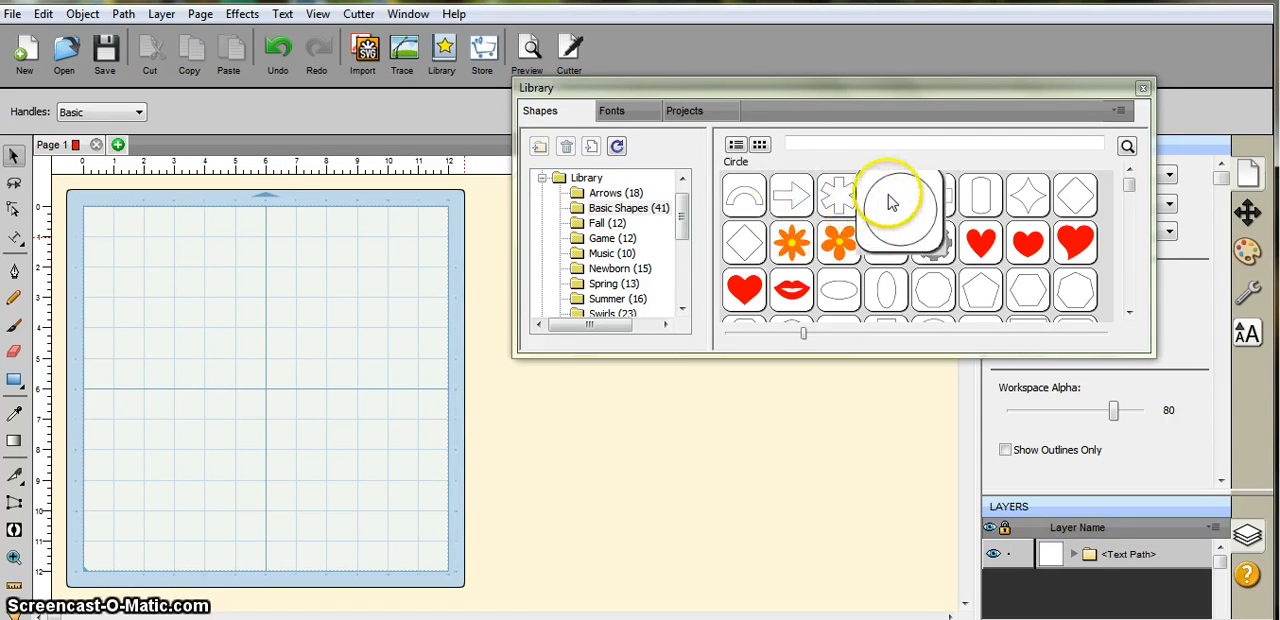
{"action": "left_click", "coordinate": [888, 196]}
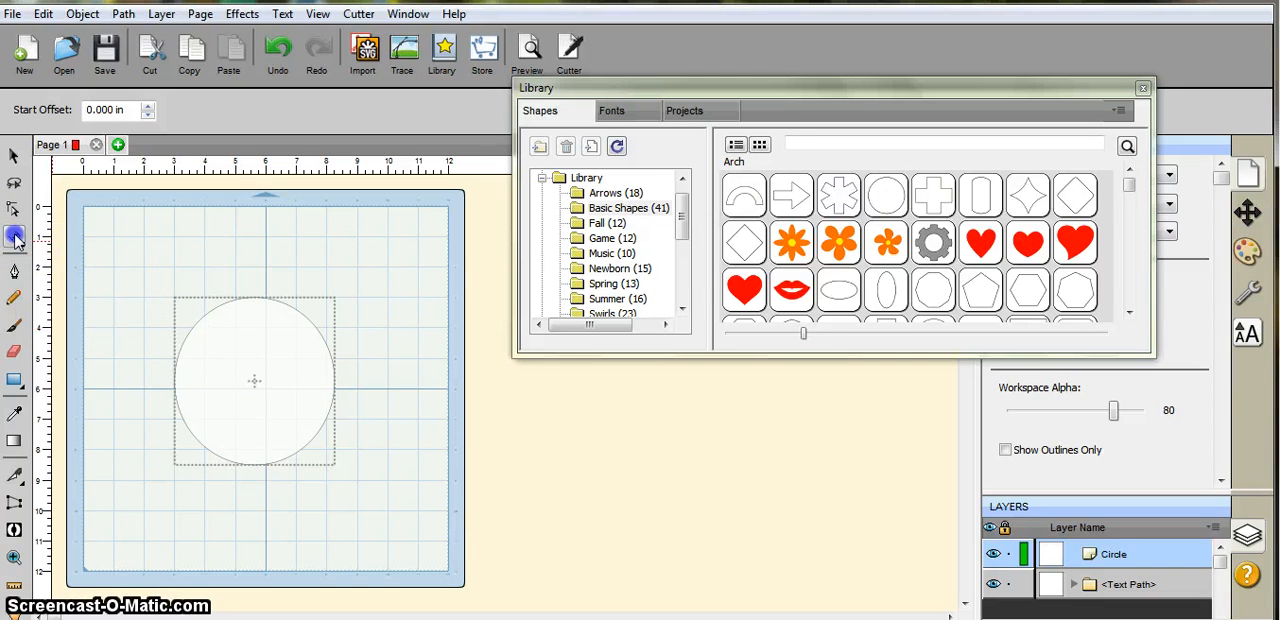
{"action": "left_click", "coordinate": [14, 238]}
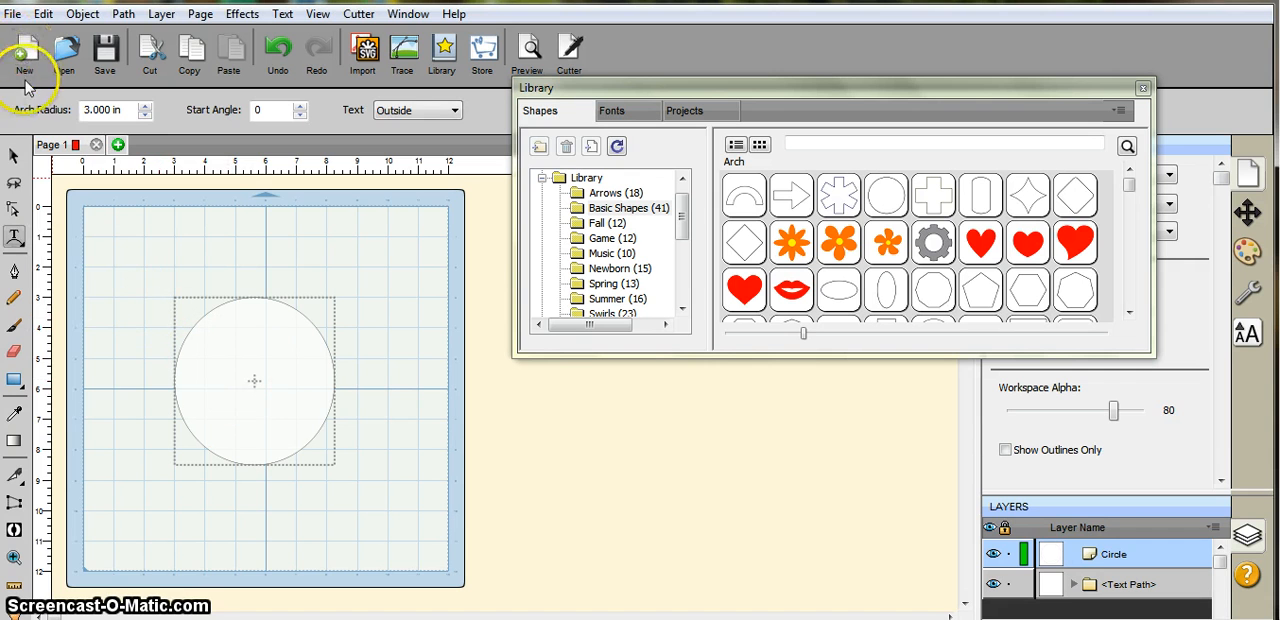
Step: Delete the circle and start arched text reading HEL on the empty mat
{"action": "left_click", "coordinate": [268, 382]}
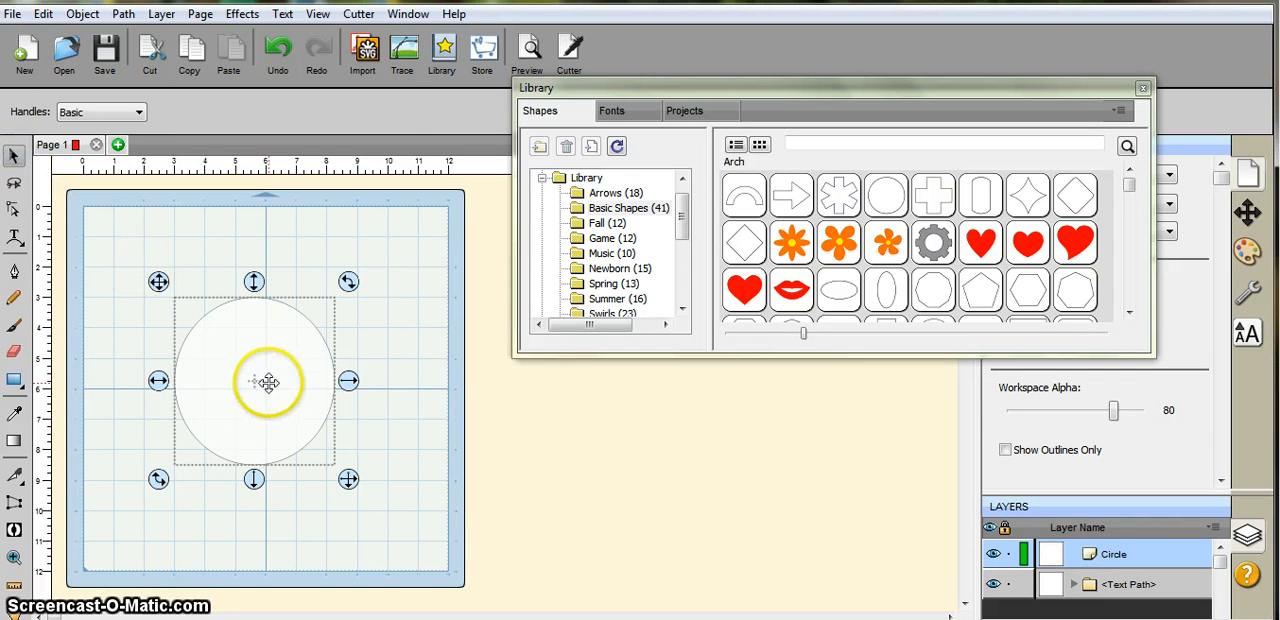
{"action": "right_click", "coordinate": [268, 384]}
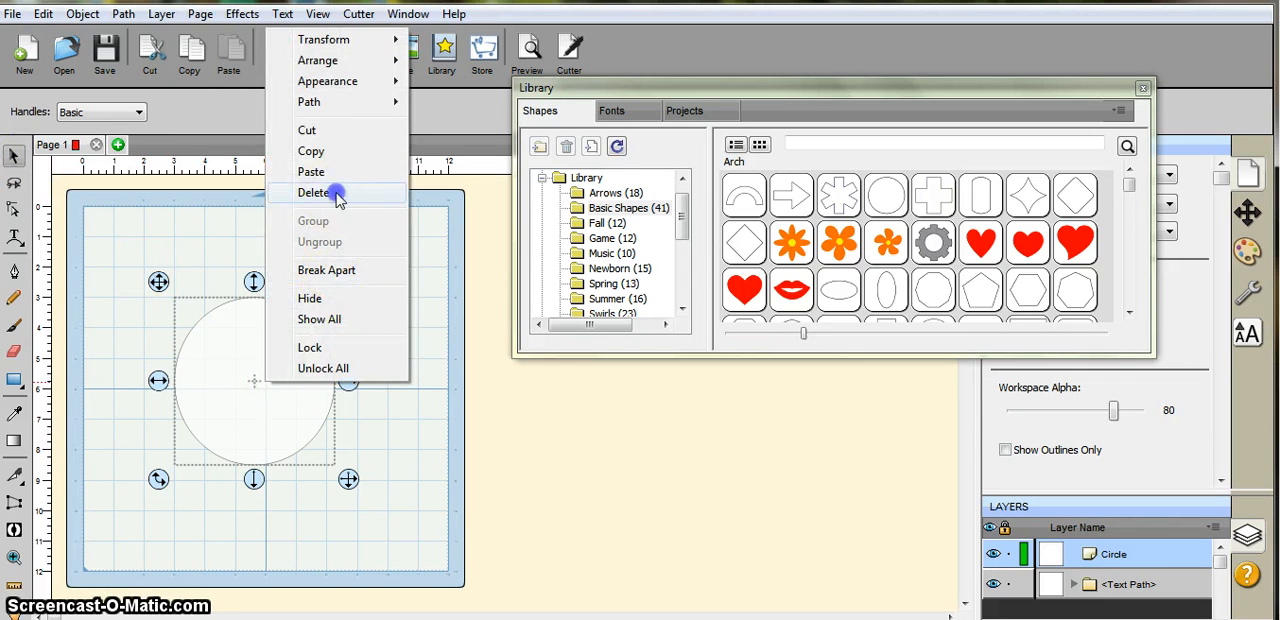
{"action": "left_click", "coordinate": [316, 192]}
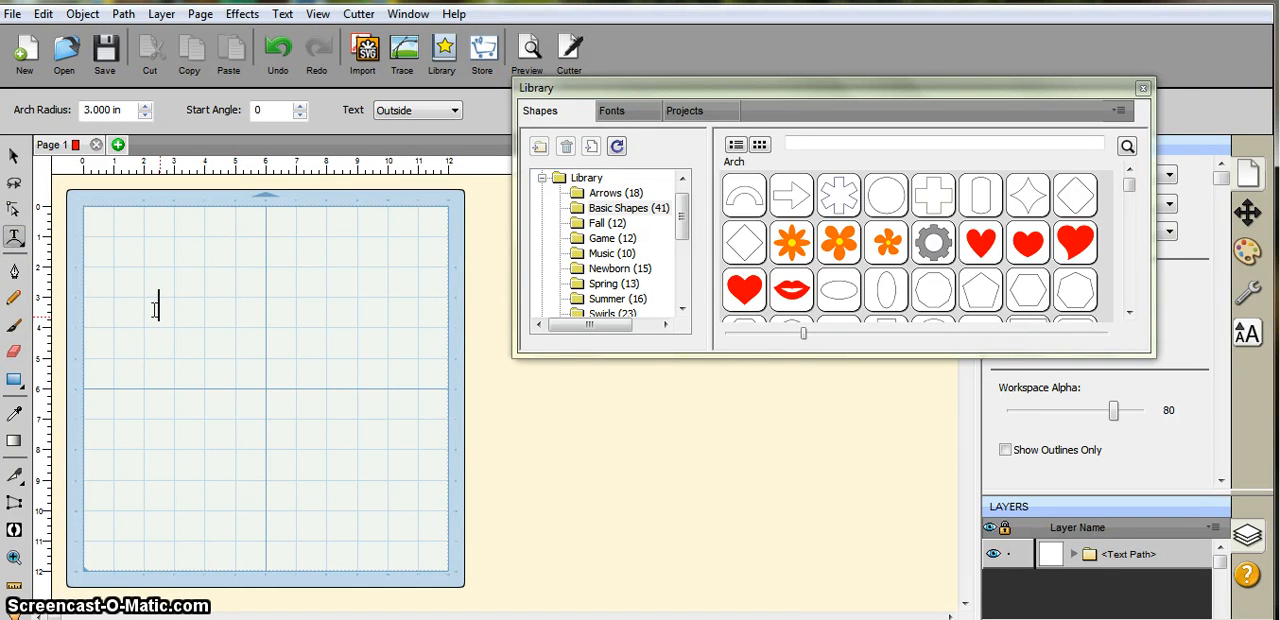
{"action": "type", "text": "HEL"}
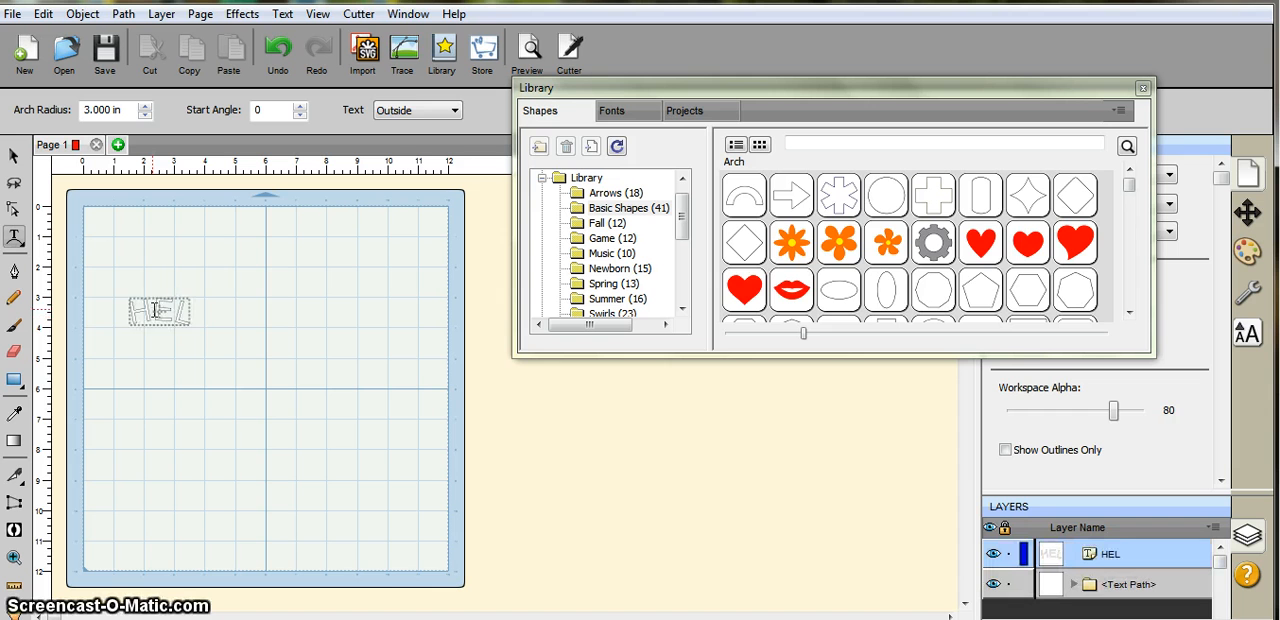